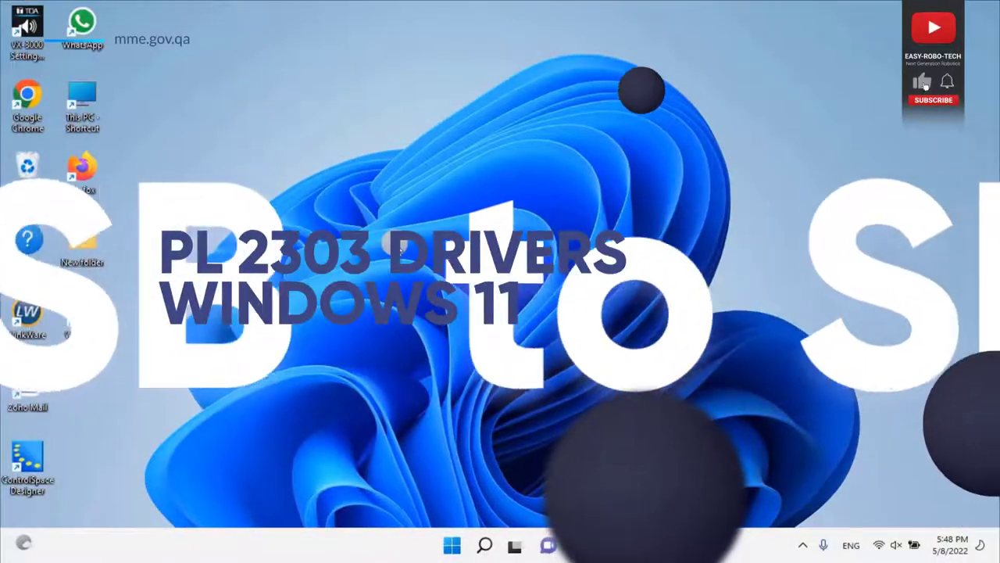
Launch Device Manager, expand Ports (COM & LPT) and select the PL2303TA adapter flagged with the Windows 11 error.
{"action": "left_click", "coordinate": [932, 100]}
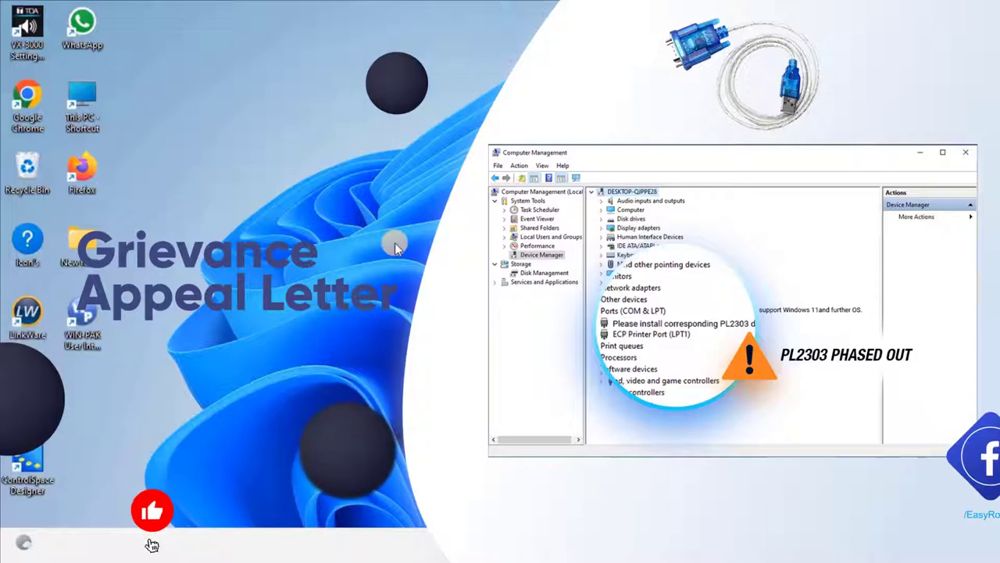
{"action": "left_click", "coordinate": [152, 510]}
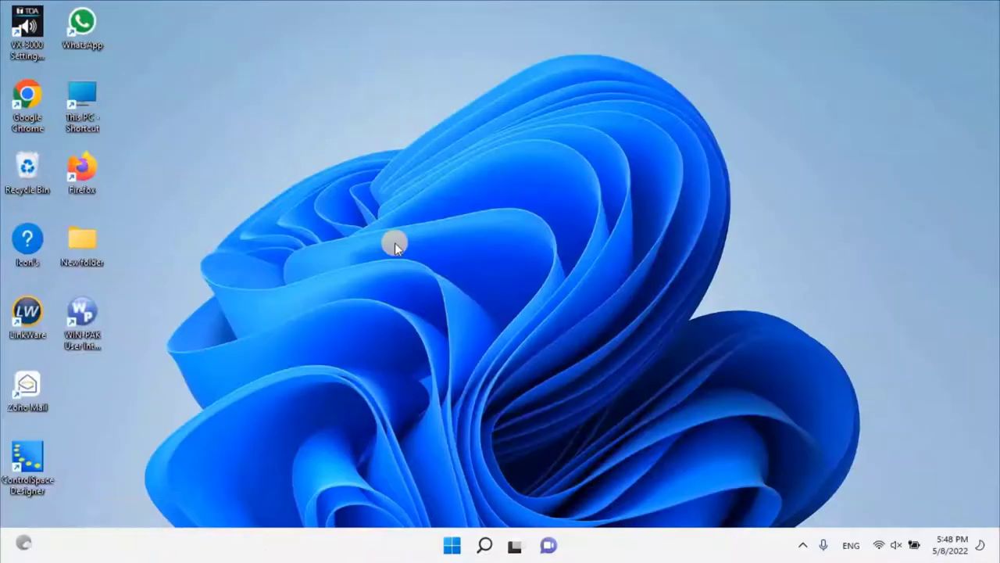
{"action": "mouse_move", "coordinate": [461, 524]}
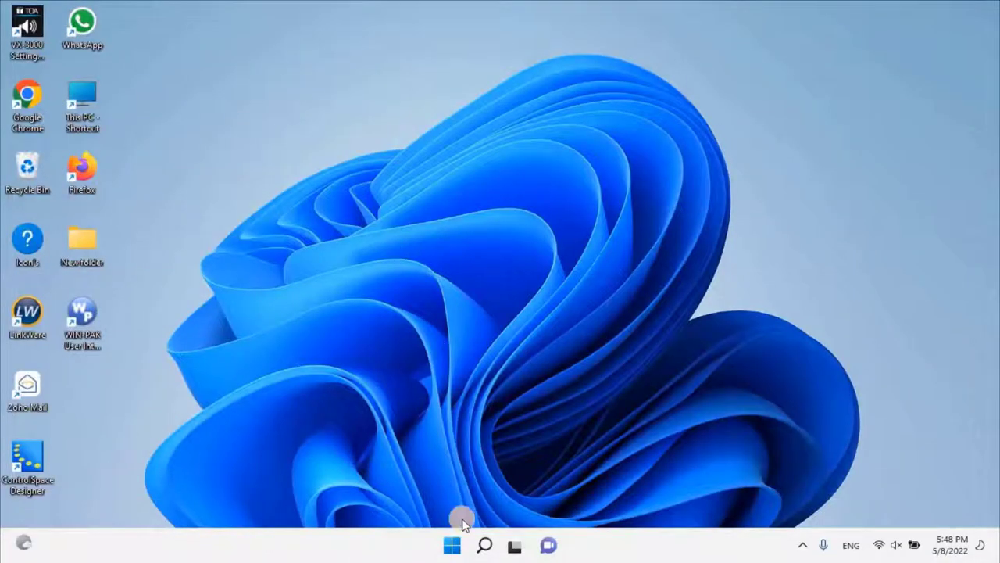
{"action": "left_click", "coordinate": [484, 544]}
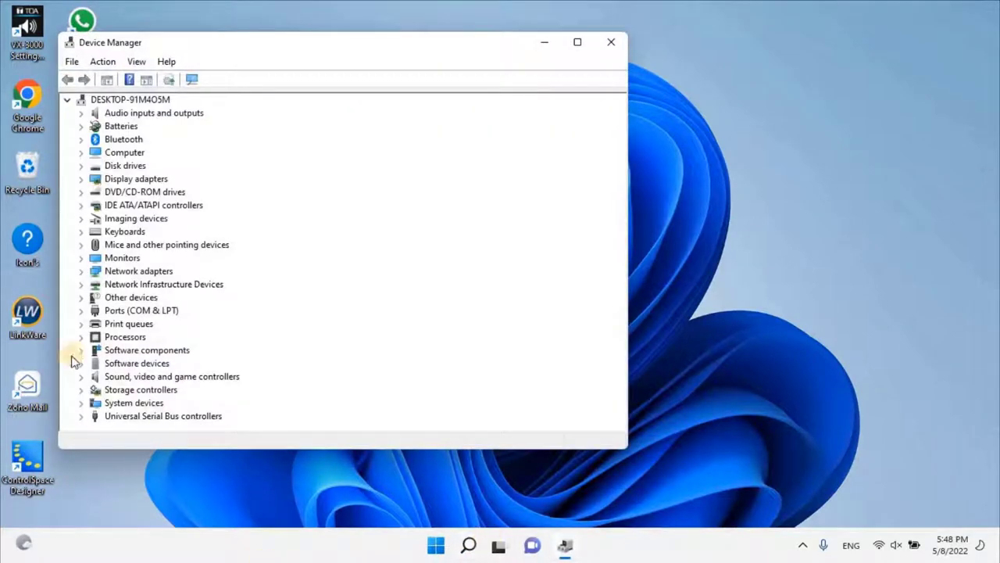
{"action": "left_click", "coordinate": [81, 310]}
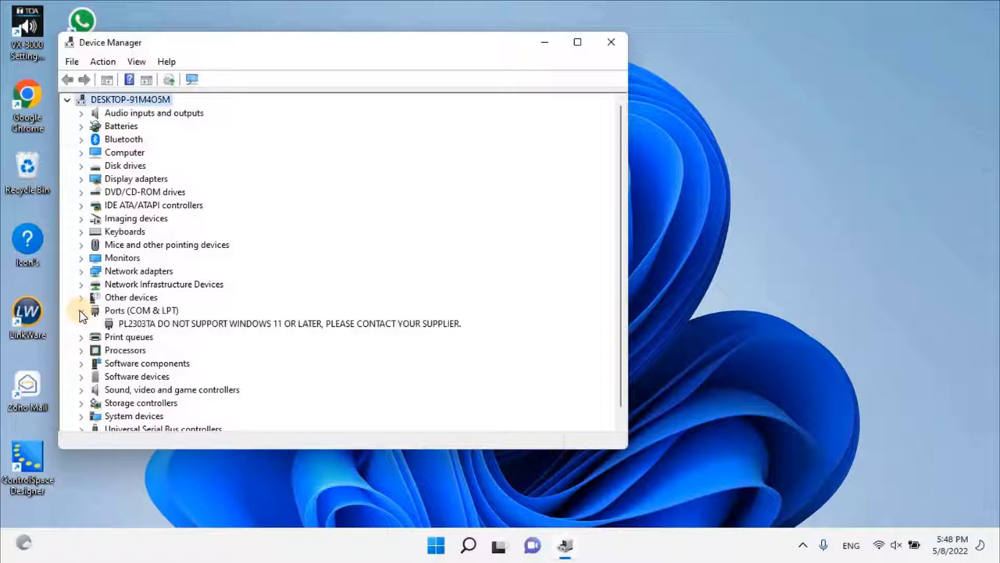
{"action": "left_click", "coordinate": [289, 322]}
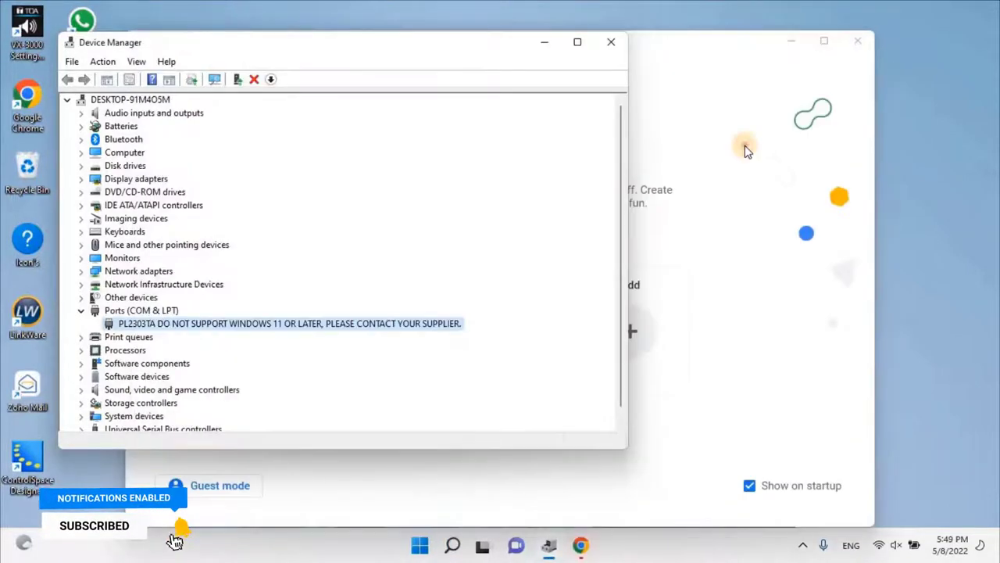
In Chrome, download PL23XX_Prolific_DriverInstaller_v402.zip from the Prolific page and open the archive.
{"action": "left_click", "coordinate": [580, 544]}
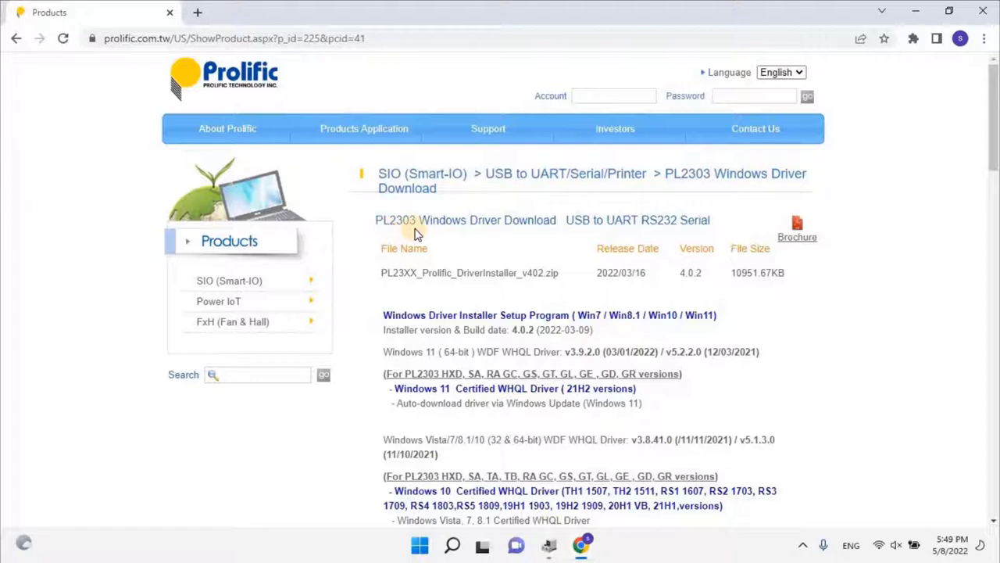
{"action": "mouse_move", "coordinate": [569, 236]}
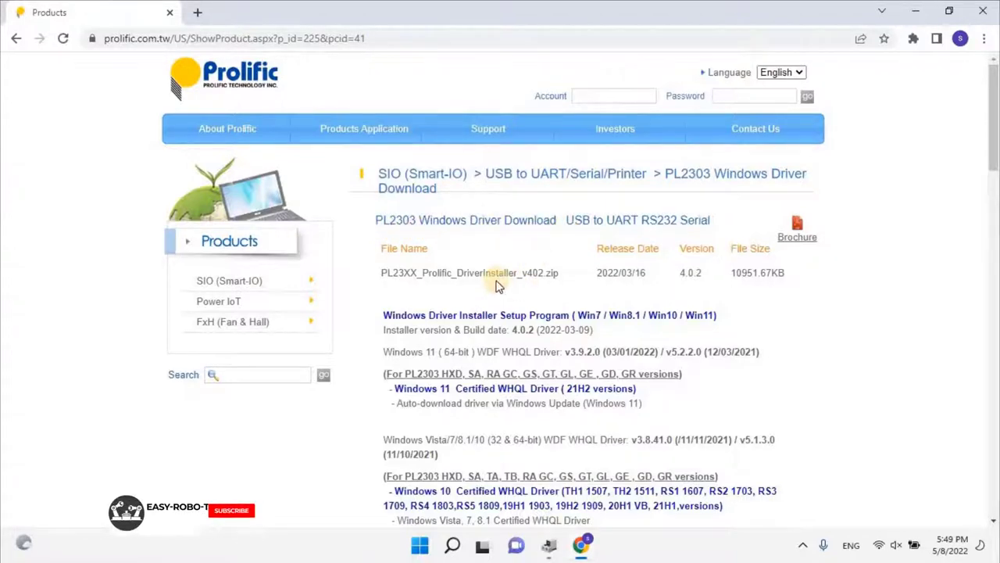
{"action": "left_click", "coordinate": [469, 272]}
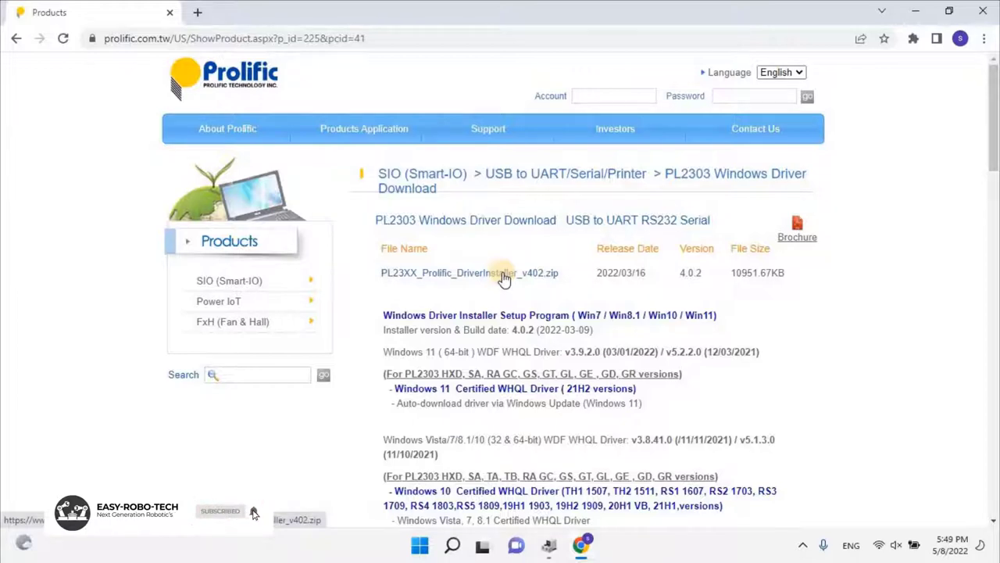
{"action": "left_click", "coordinate": [469, 272]}
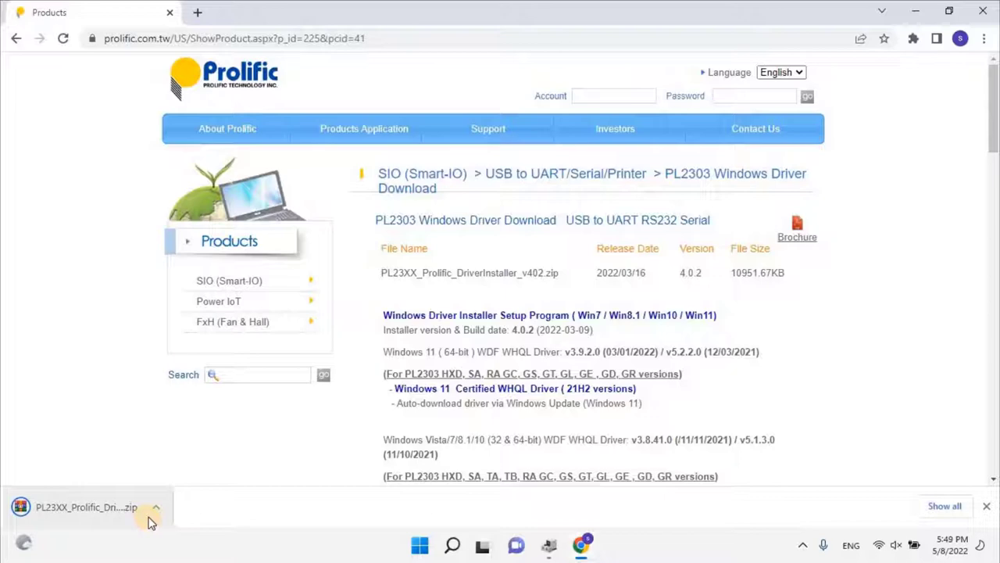
{"action": "left_click", "coordinate": [157, 507]}
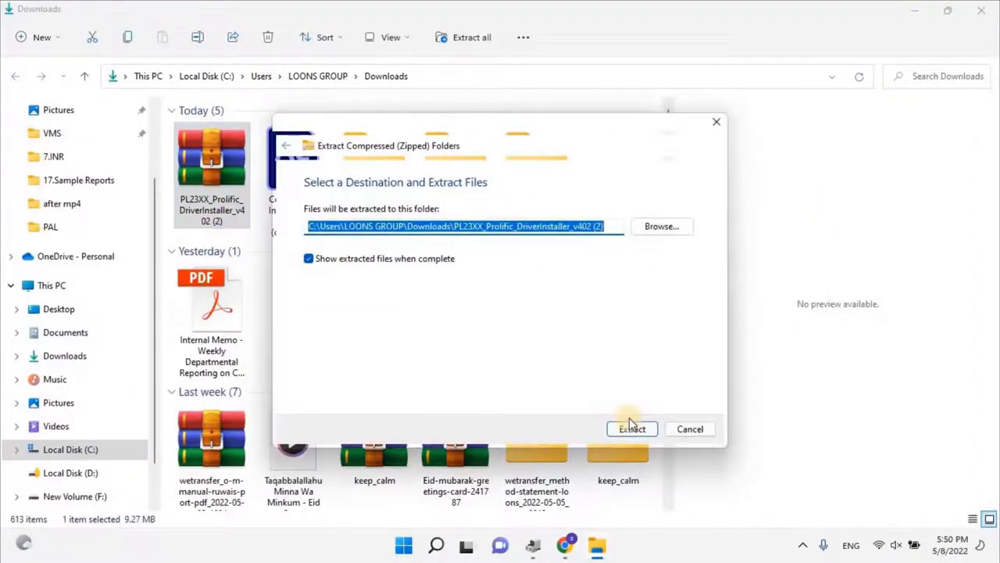
Extract the driver zip into Downloads and open the extracted installer folder.
{"action": "left_click", "coordinate": [632, 428]}
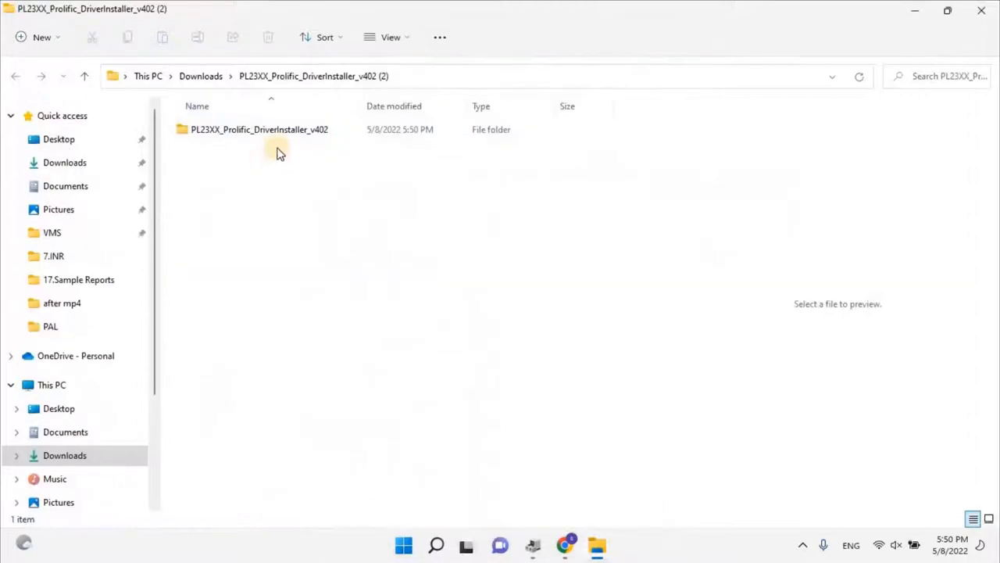
{"action": "left_click", "coordinate": [259, 128]}
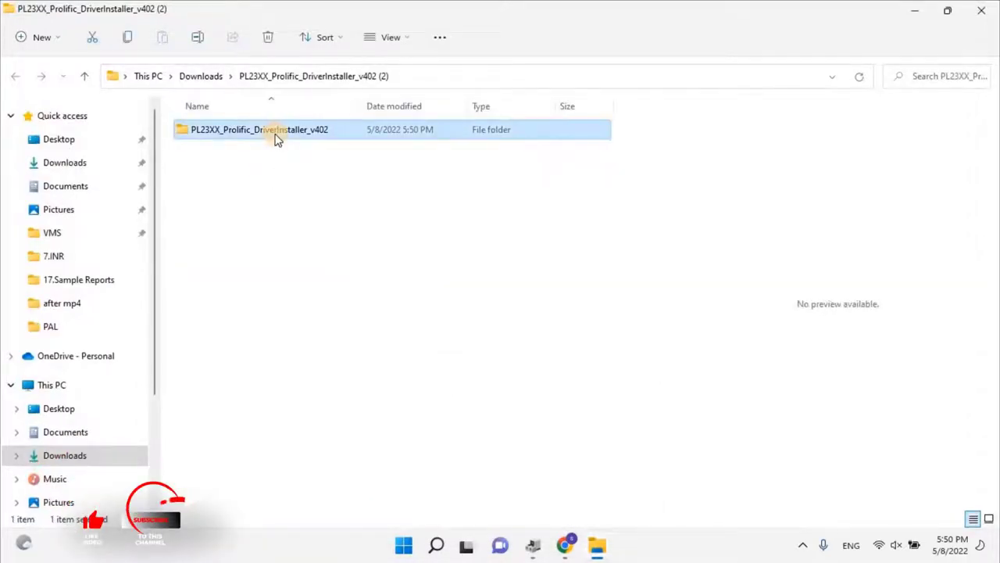
{"action": "double_click", "coordinate": [259, 128]}
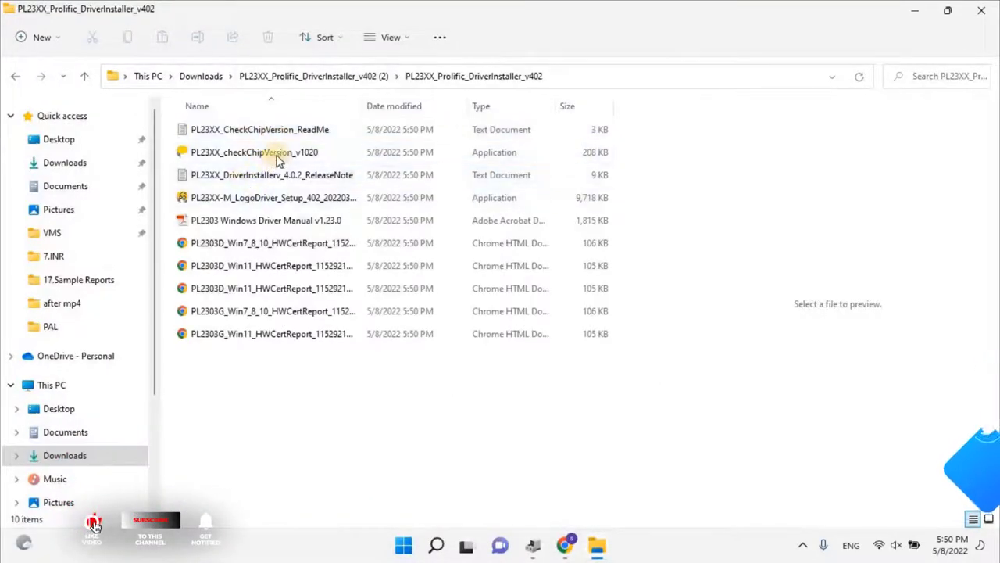
Run PL23XX_checkChipVersion_v1020 against COM3, which reports OPEN COM PORT FAILED.
{"action": "left_click", "coordinate": [253, 151]}
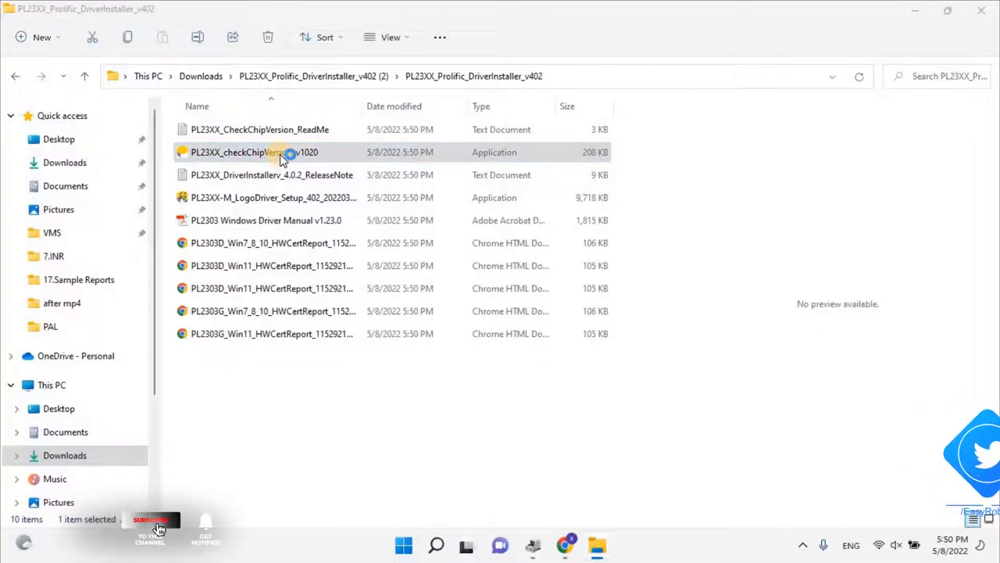
{"action": "double_click", "coordinate": [254, 152]}
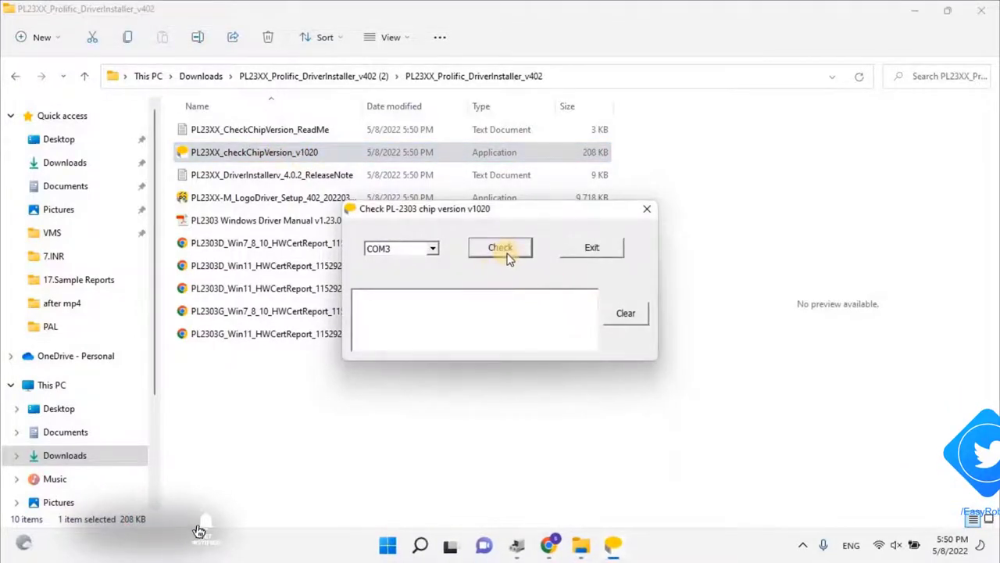
{"action": "left_click", "coordinate": [500, 247]}
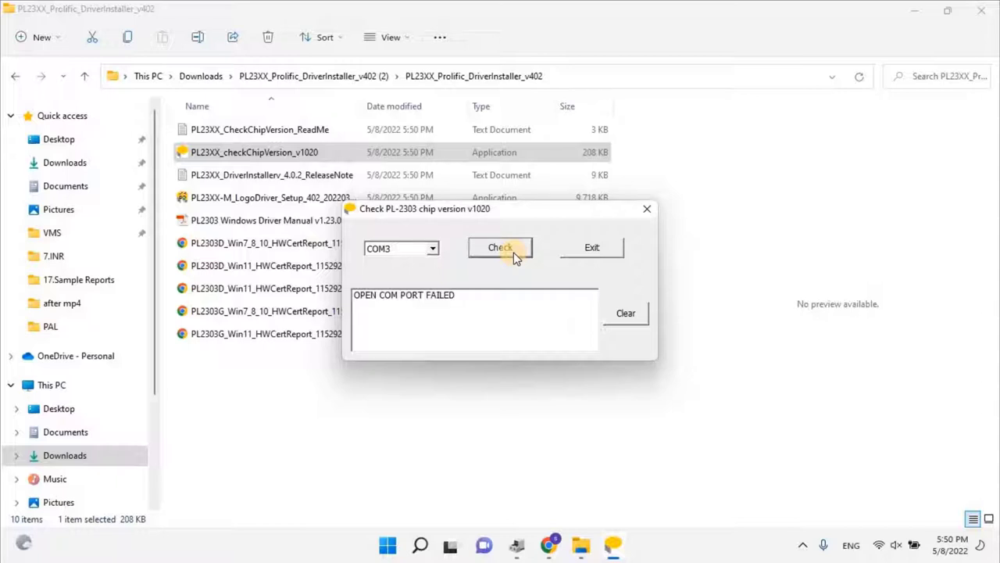
{"action": "mouse_move", "coordinate": [618, 258]}
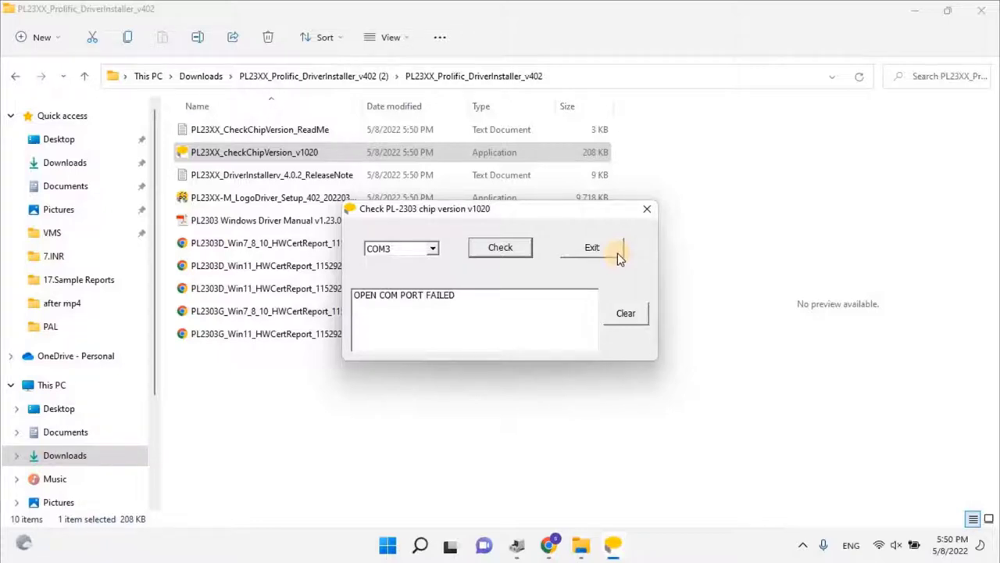
Exit the chip checker and launch the PL23XX-M_LogoDriver_Setup file.
{"action": "left_click", "coordinate": [590, 247]}
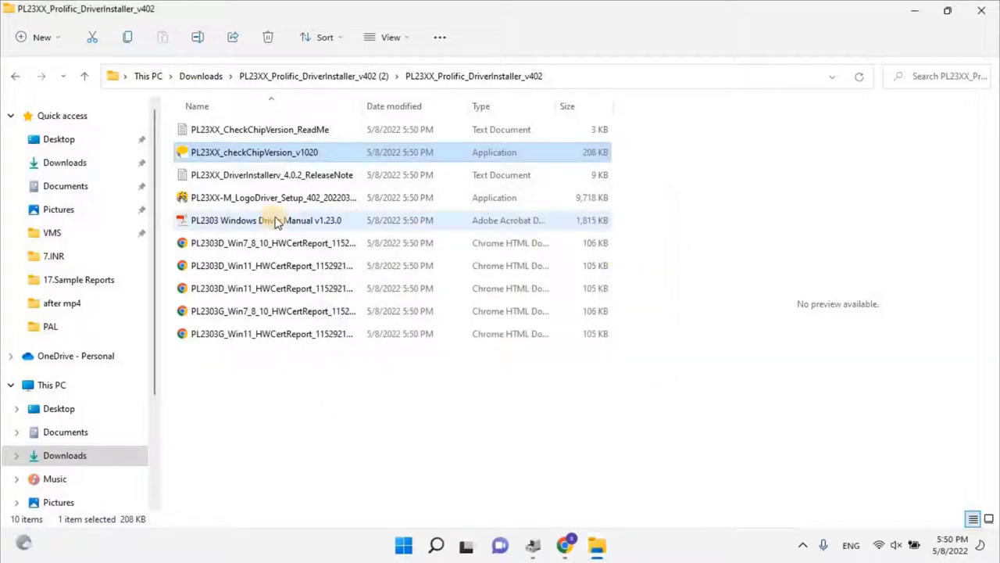
{"action": "left_click", "coordinate": [273, 197]}
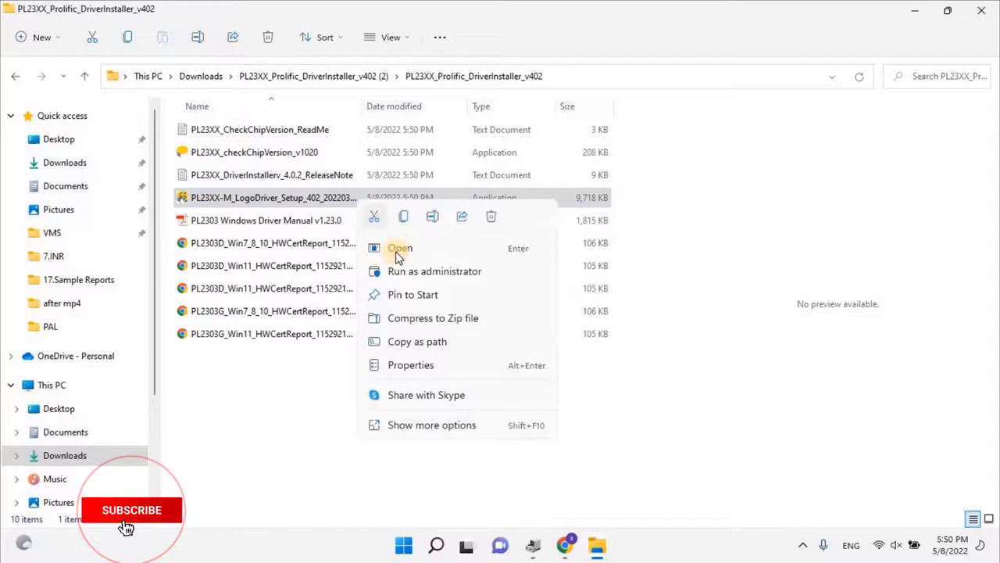
{"action": "left_click", "coordinate": [400, 247]}
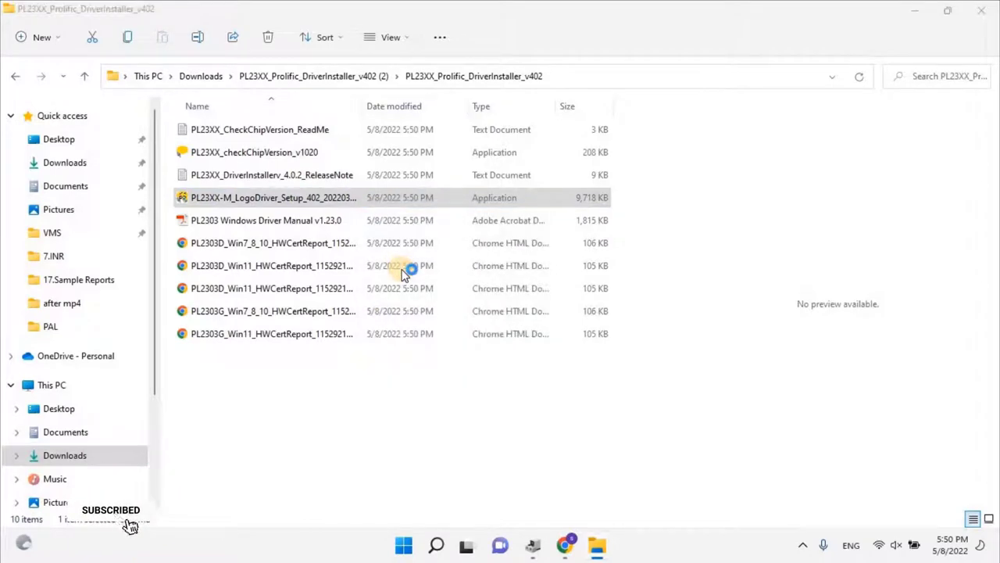
{"action": "double_click", "coordinate": [272, 197]}
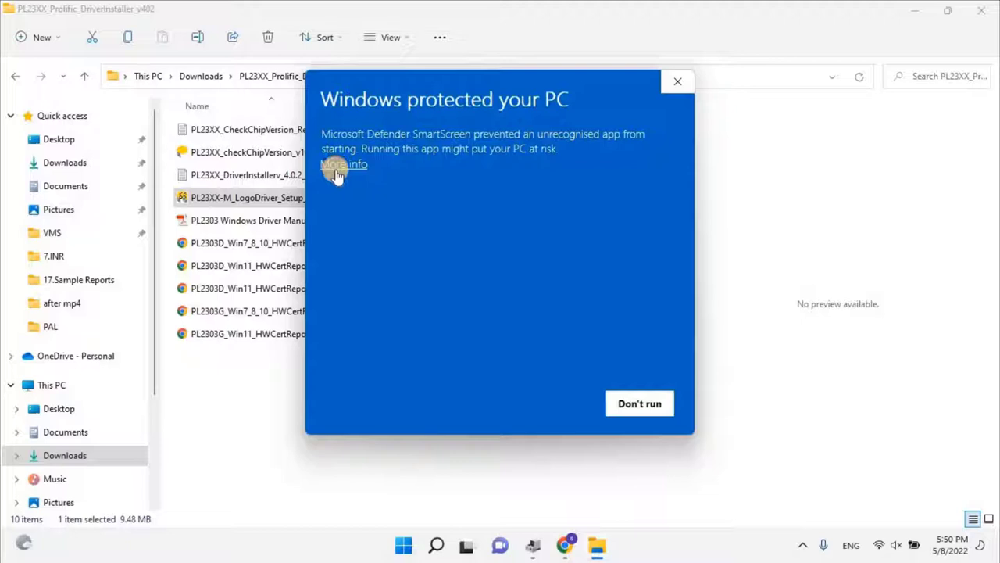
Get past the SmartScreen warning via More info and Run anyway.
{"action": "left_click", "coordinate": [344, 164]}
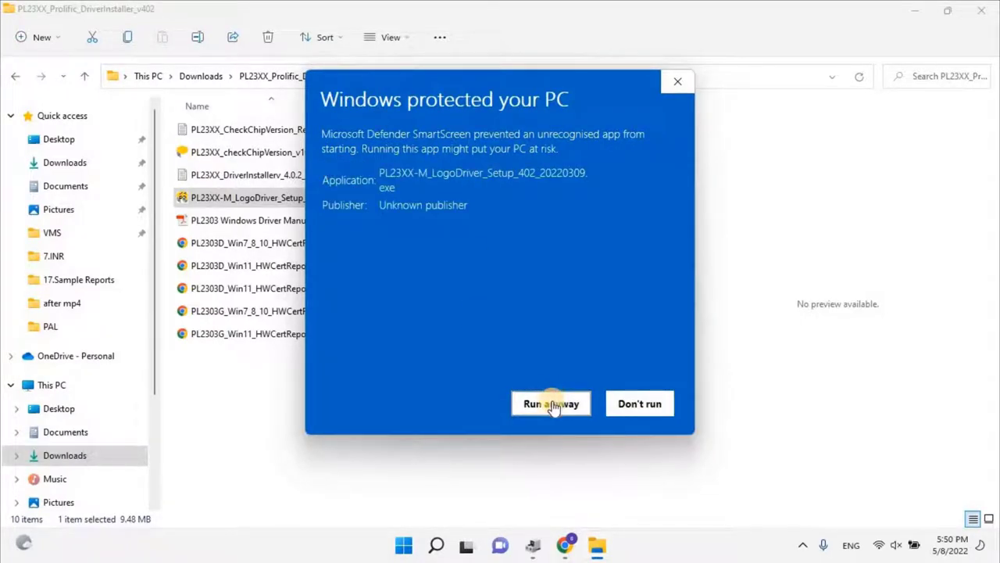
{"action": "left_click", "coordinate": [550, 404]}
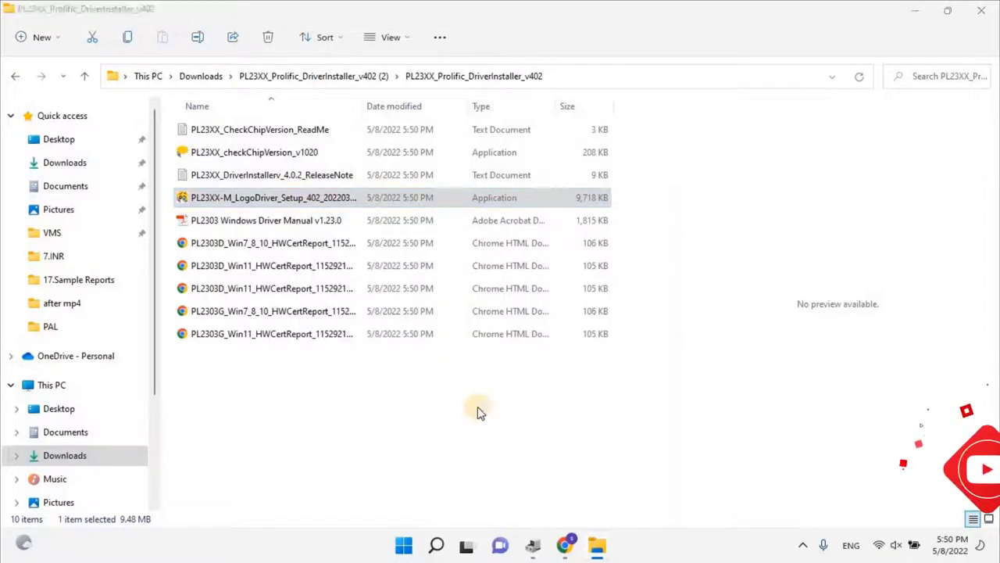
Complete the PL23XX driver wizard, choosing 'No, I will restart my computer later' before Finish.
{"action": "double_click", "coordinate": [272, 197]}
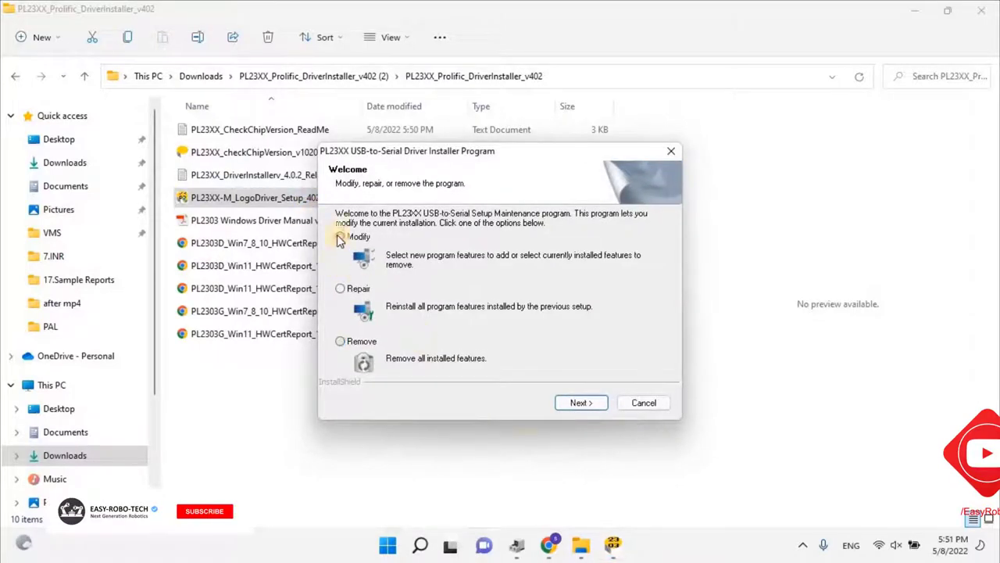
{"action": "left_click", "coordinate": [582, 402]}
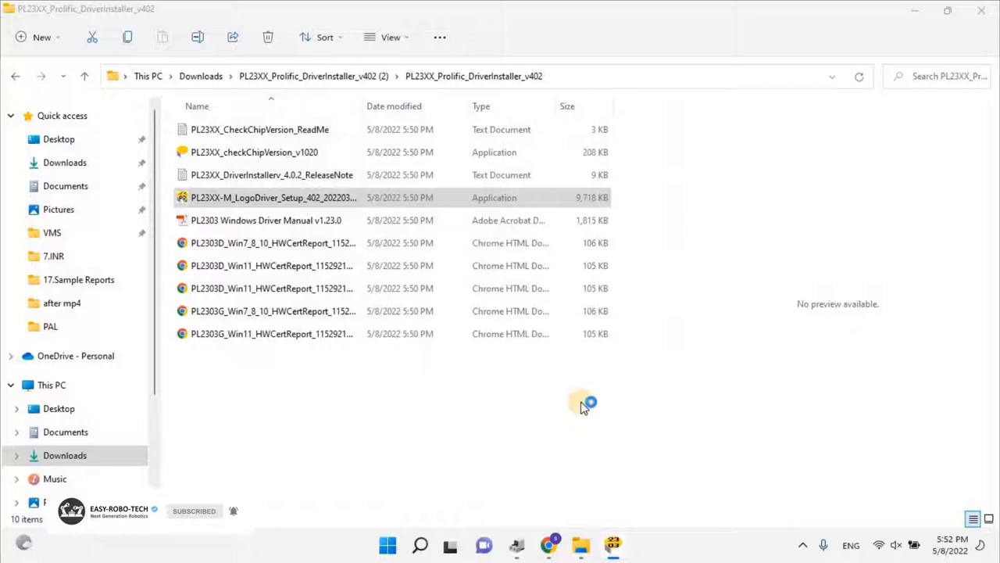
{"action": "left_click", "coordinate": [274, 197]}
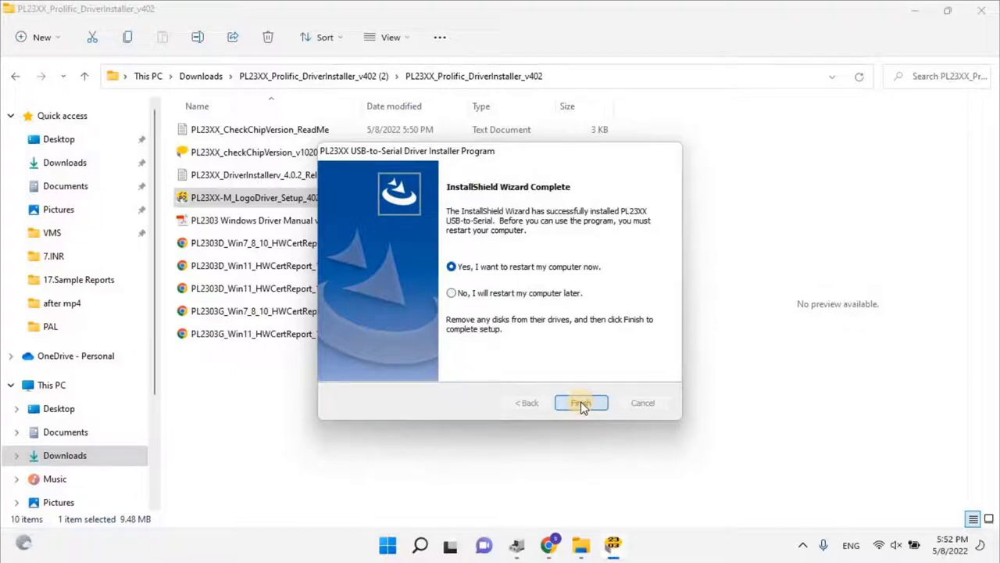
{"action": "mouse_move", "coordinate": [538, 297]}
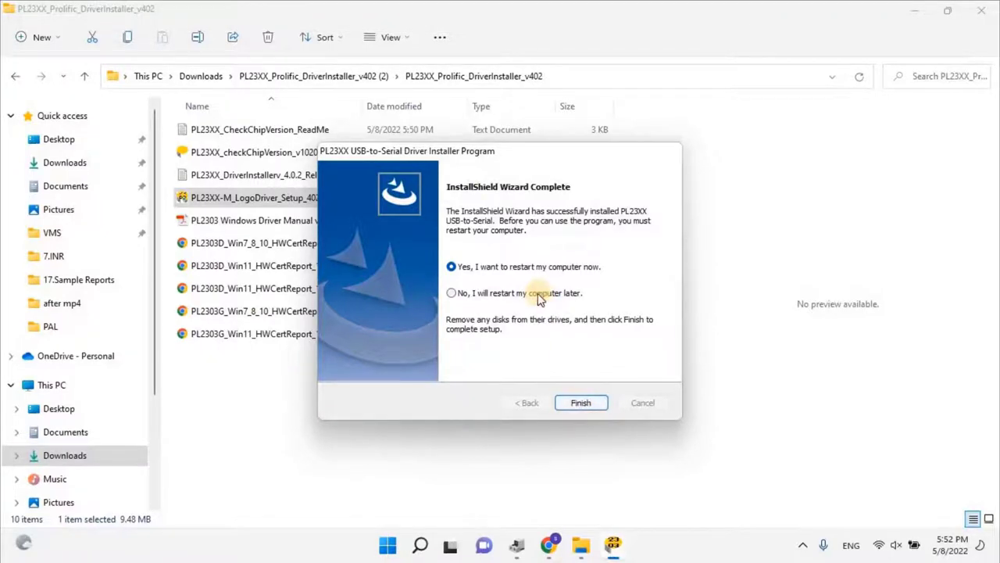
{"action": "left_click", "coordinate": [450, 293]}
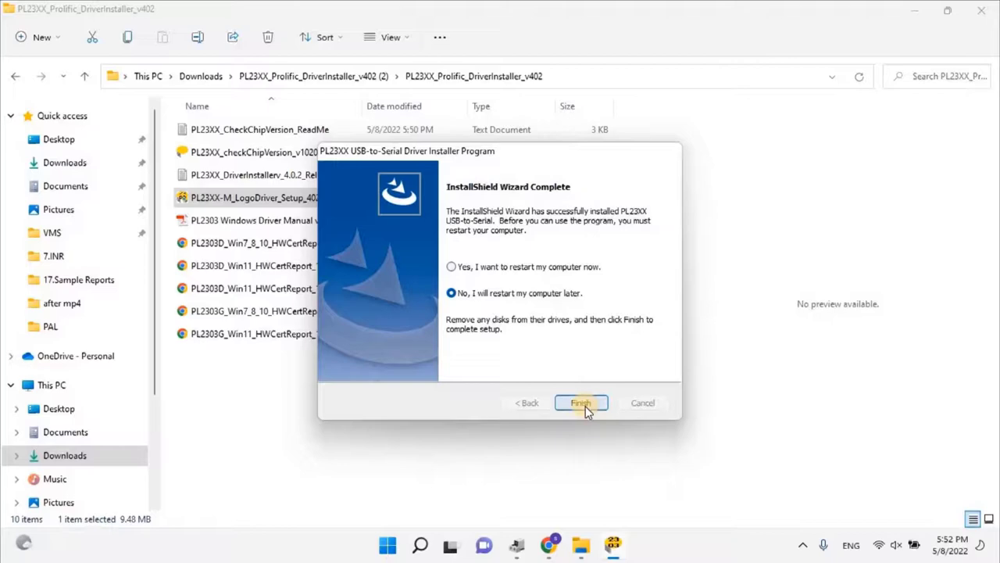
{"action": "left_click", "coordinate": [580, 403]}
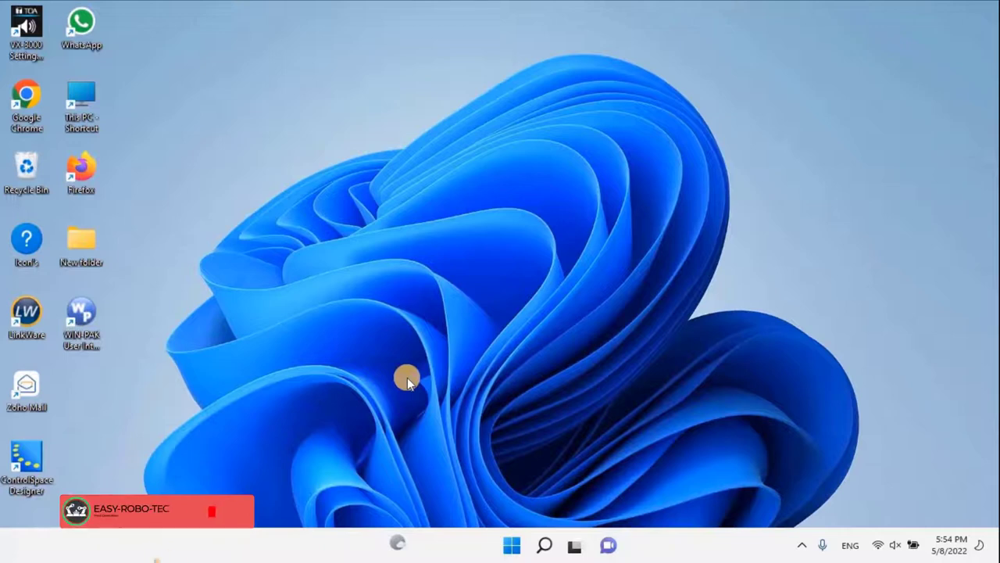
Reopen Device Manager from search and select the USB-SERIAL CH340 (COM4) entry under Ports, now error-free.
{"action": "left_click", "coordinate": [544, 544]}
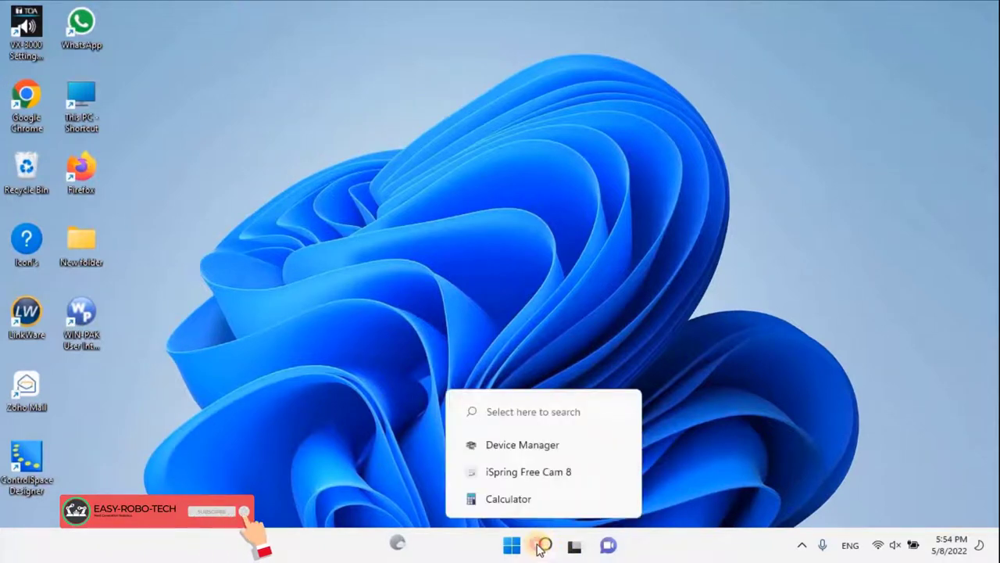
{"action": "left_click", "coordinate": [543, 544]}
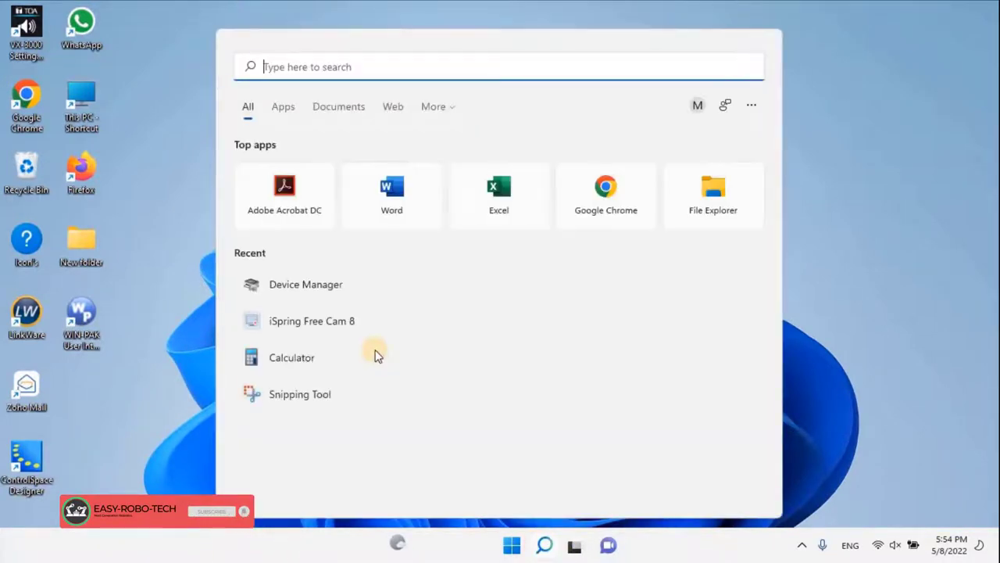
{"action": "mouse_move", "coordinate": [306, 284]}
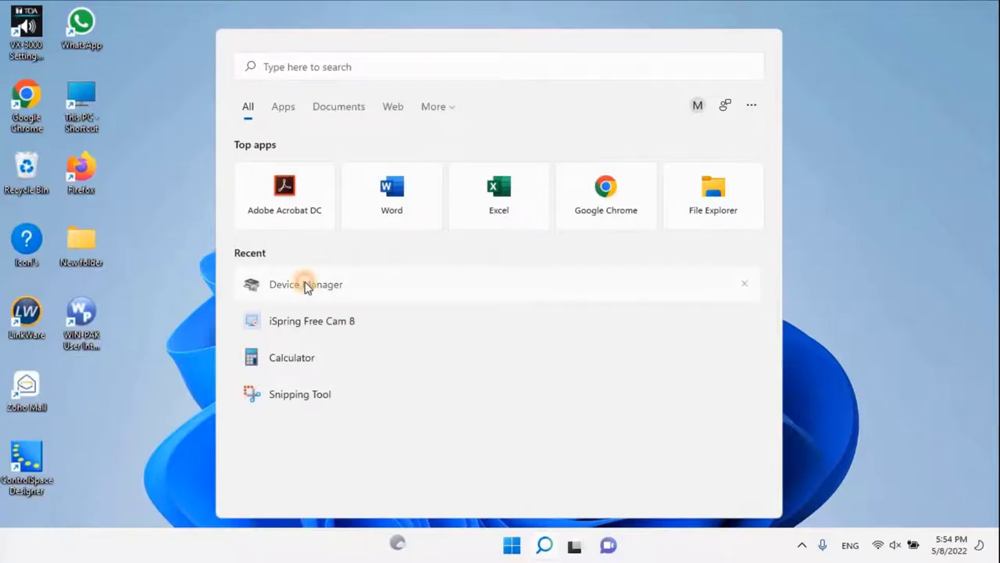
{"action": "left_click", "coordinate": [306, 285]}
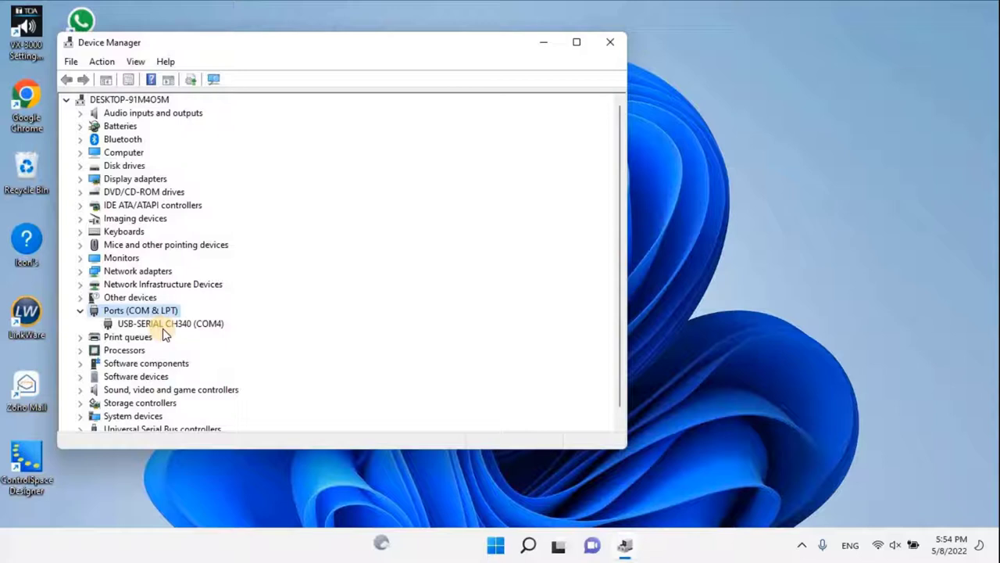
{"action": "left_click", "coordinate": [168, 322]}
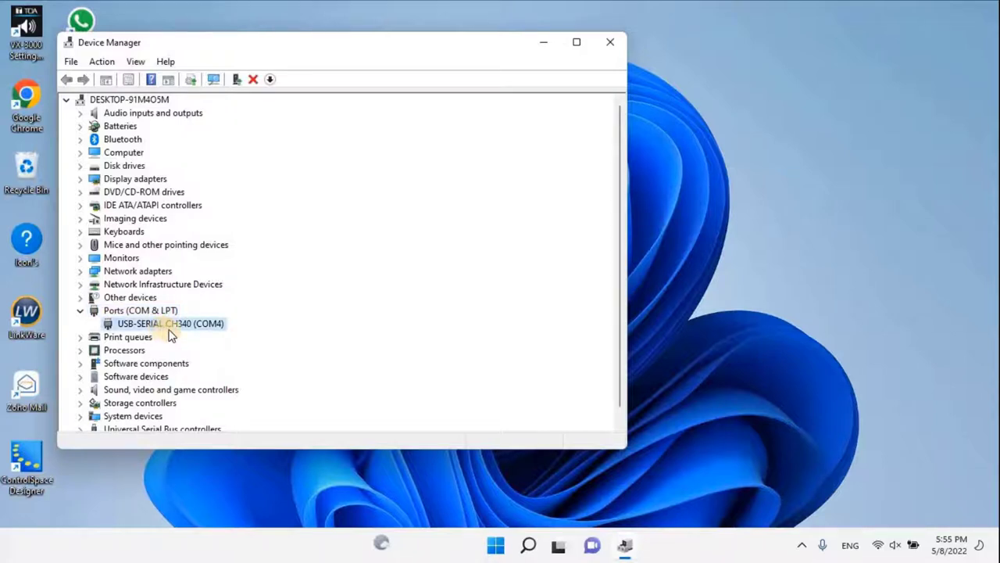